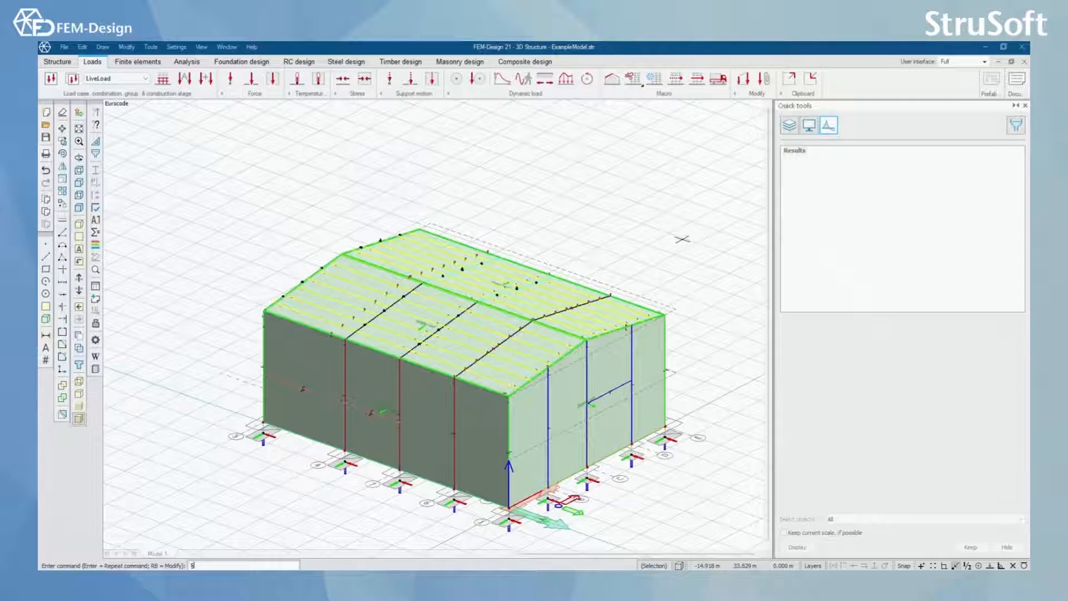
mouse_move(554, 190)
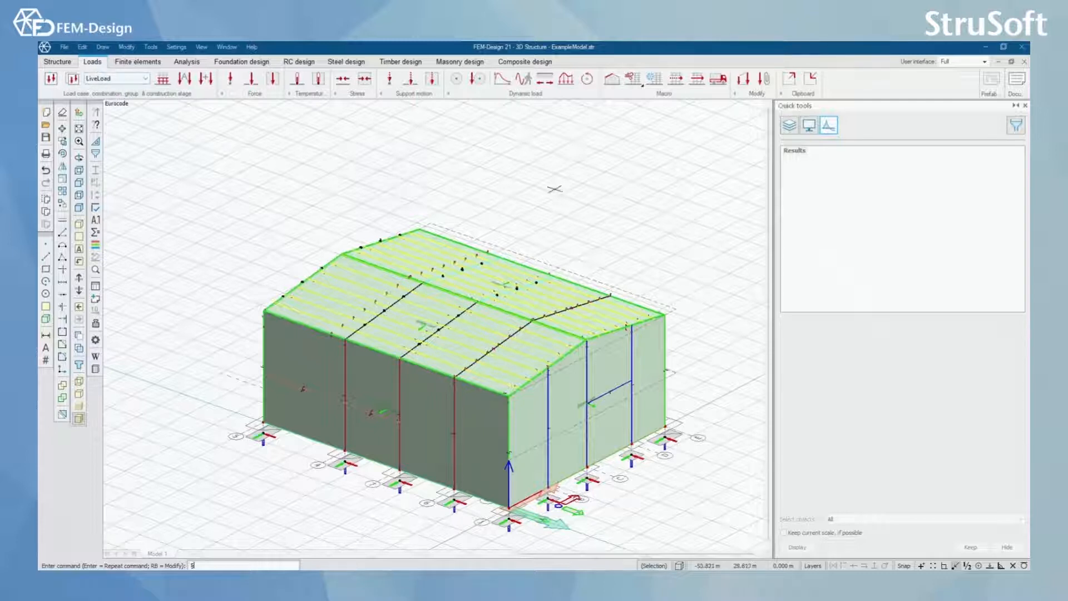
mouse_move(652, 80)
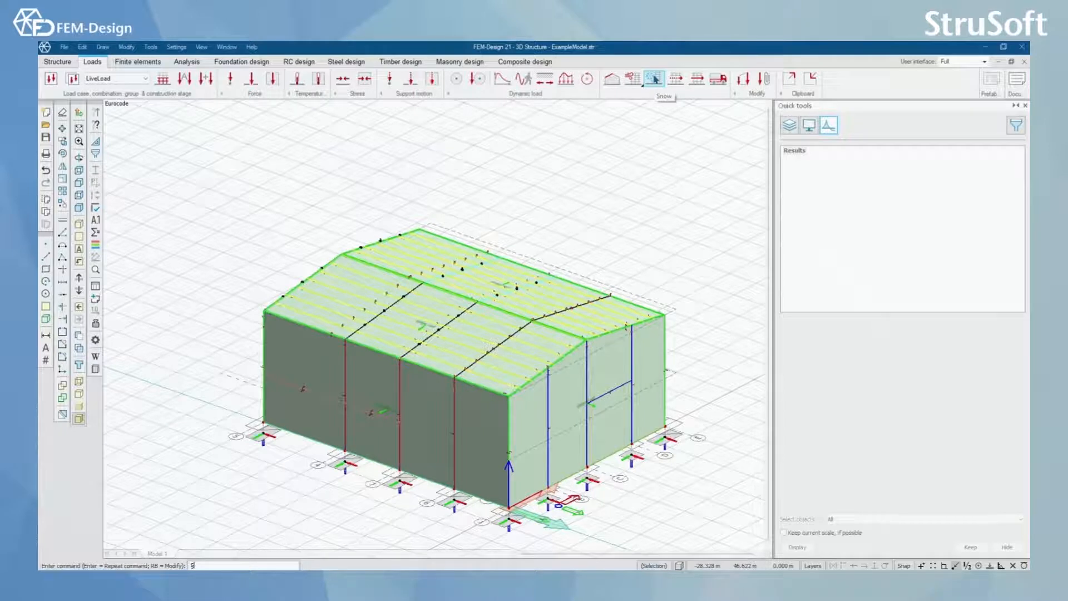
Start the Snow load tool from the Loads tab on the hall model
left_click(653, 78)
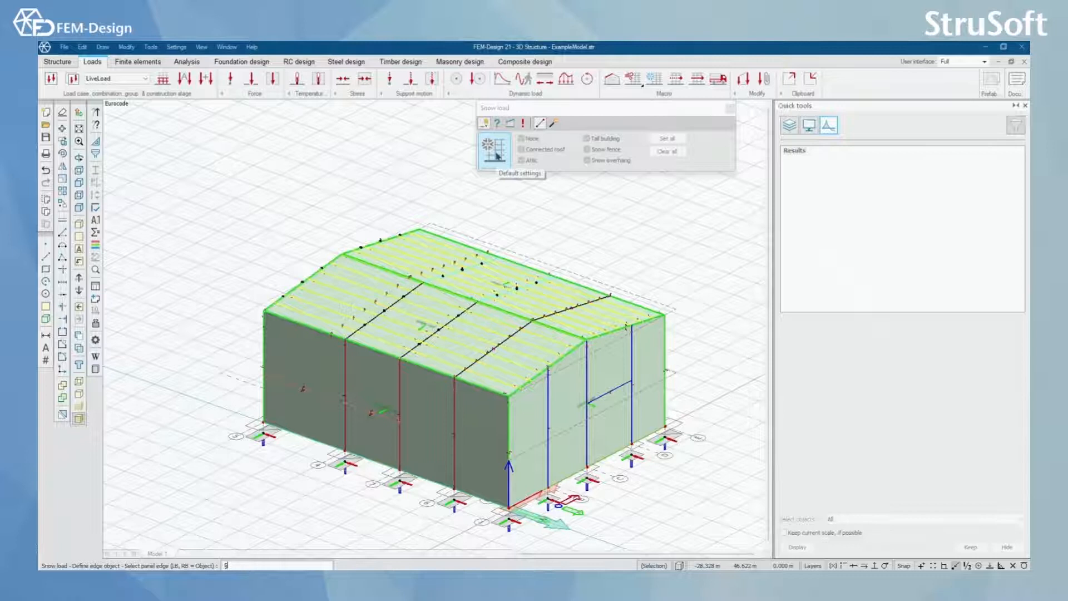
In the snow edge default settings, step through the edge types and choose Snow overhang (x 0.00, k 1.00)
left_click(493, 147)
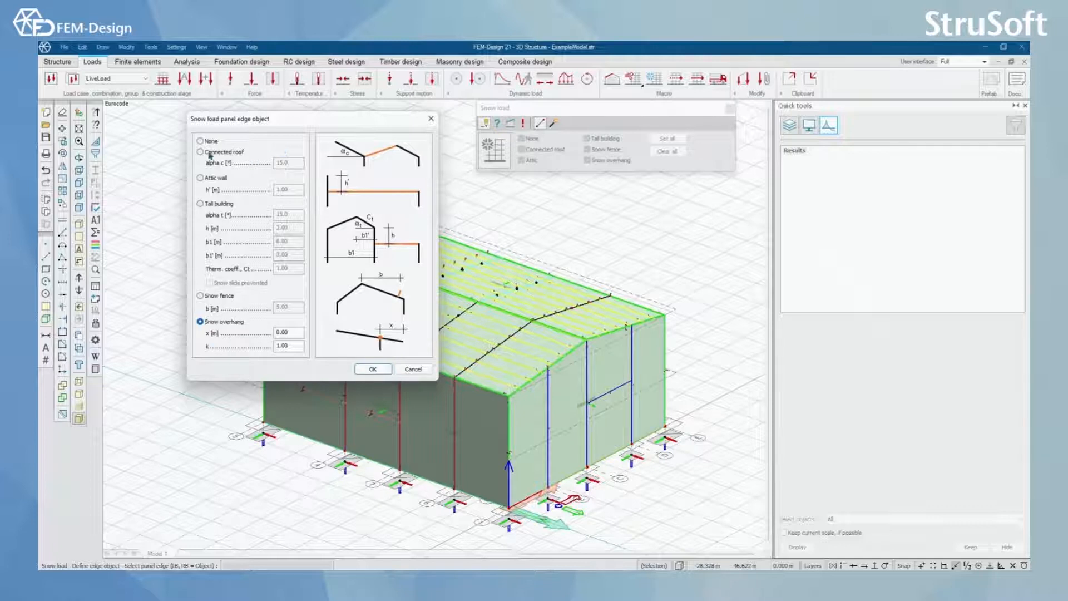
left_click(200, 141)
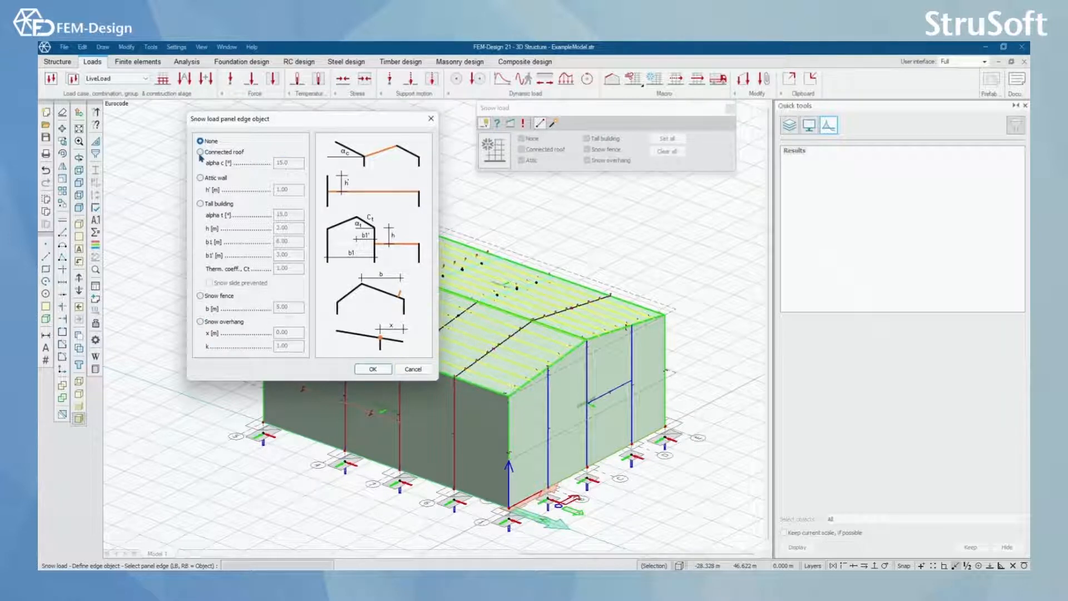
left_click(200, 153)
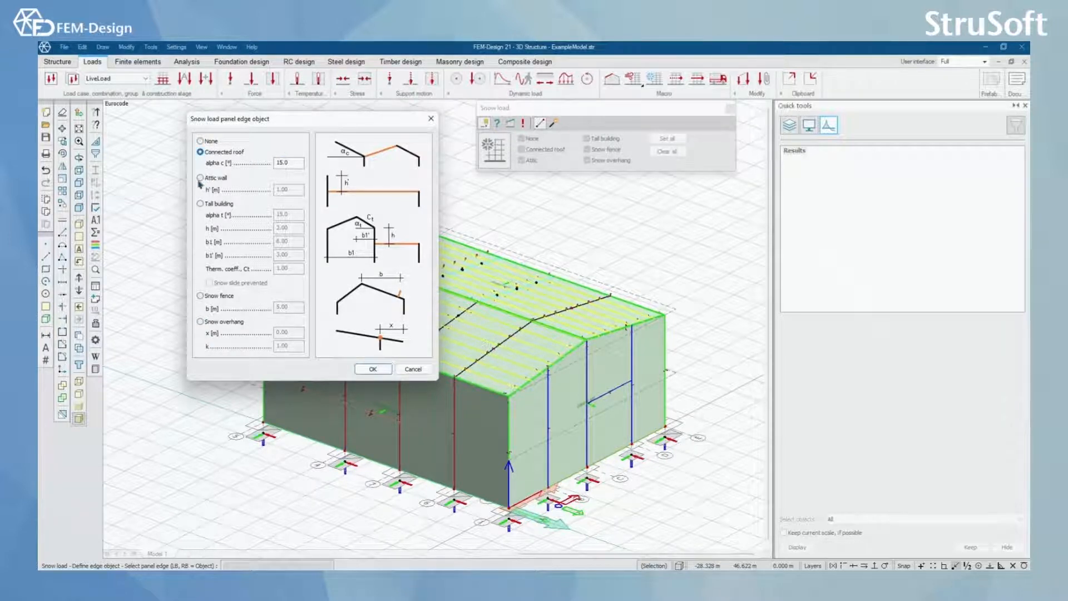
left_click(201, 204)
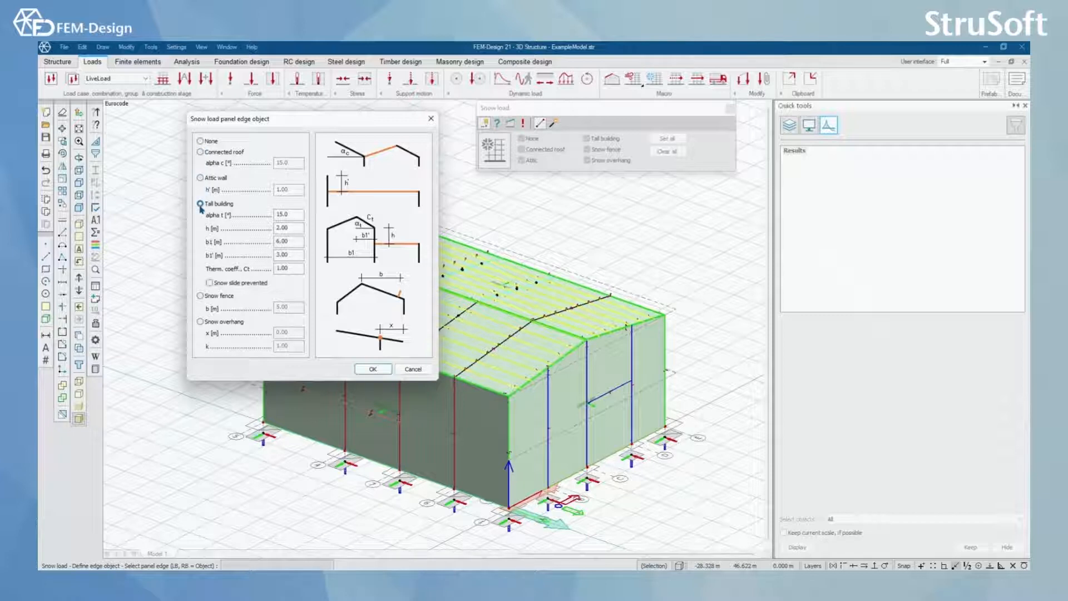
left_click(200, 295)
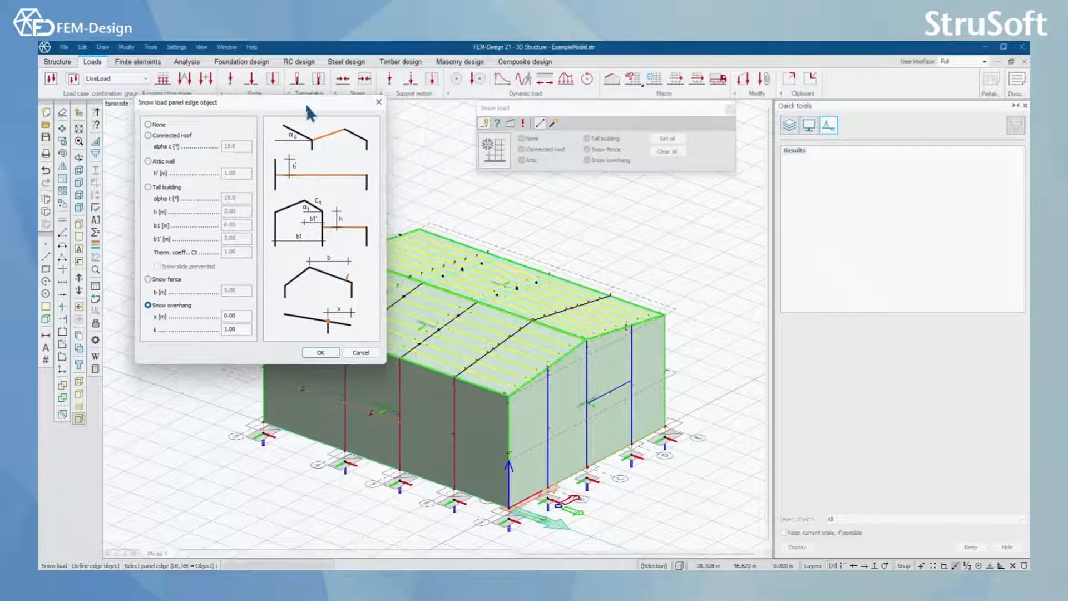
mouse_move(135, 244)
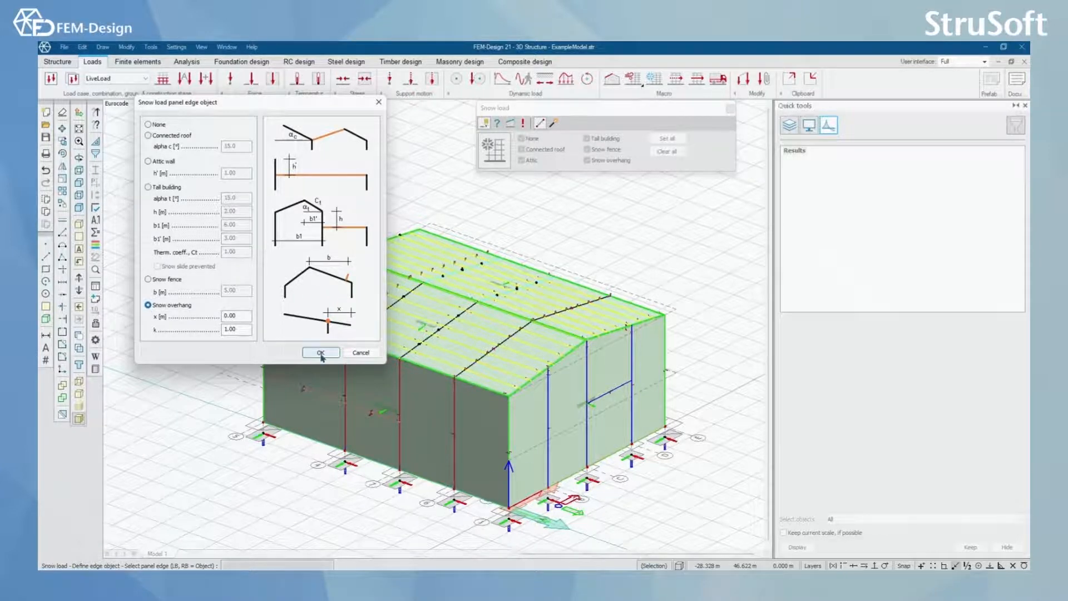
Confirm Snow overhang as the default edge type for the roof panel edges
left_click(321, 353)
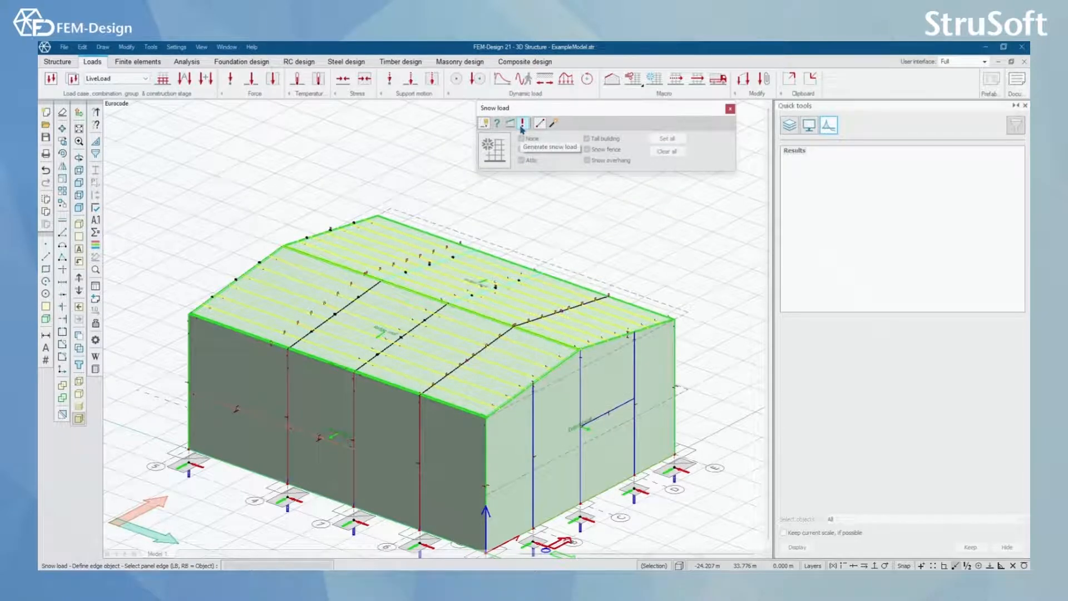
Generate uniform and drifted snow cases with sk 2.00 kN/m² and Nordic psi factors 0.70/0.50/0.20
left_click(527, 123)
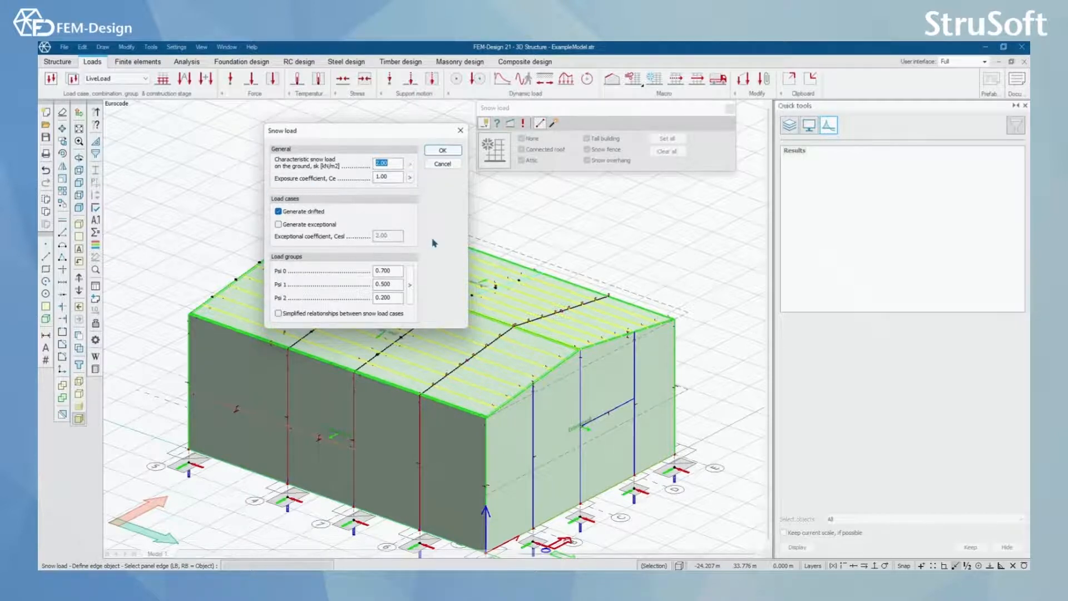
mouse_move(413, 289)
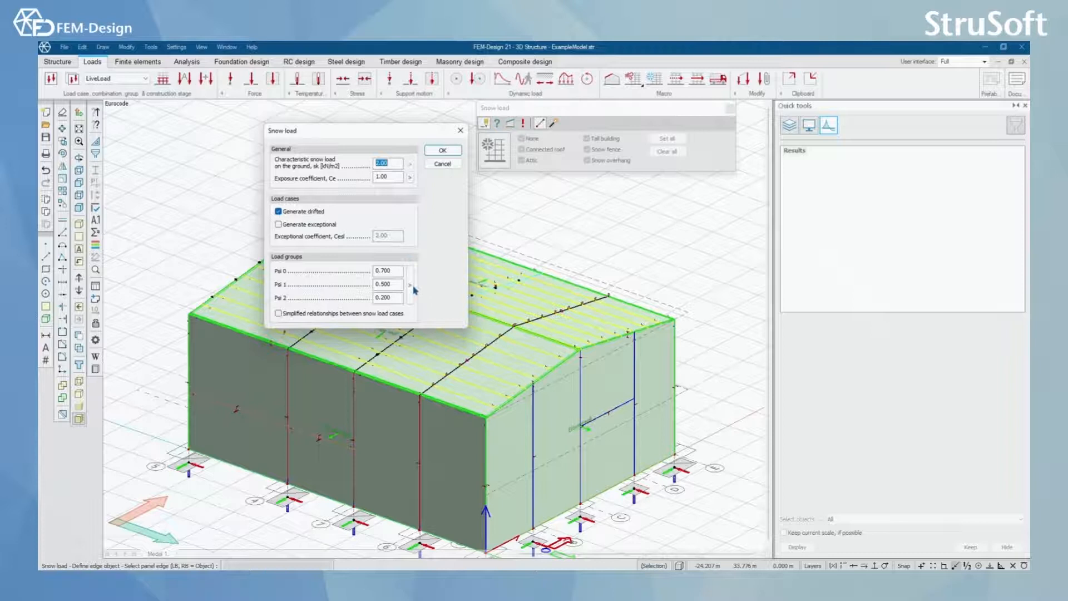
left_click(409, 285)
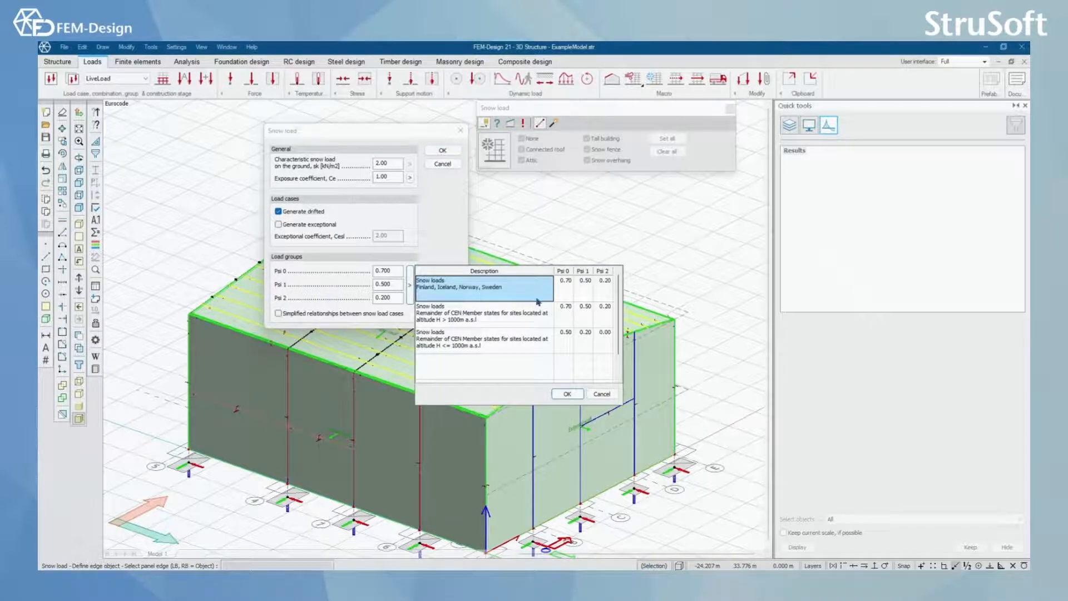
mouse_move(534, 323)
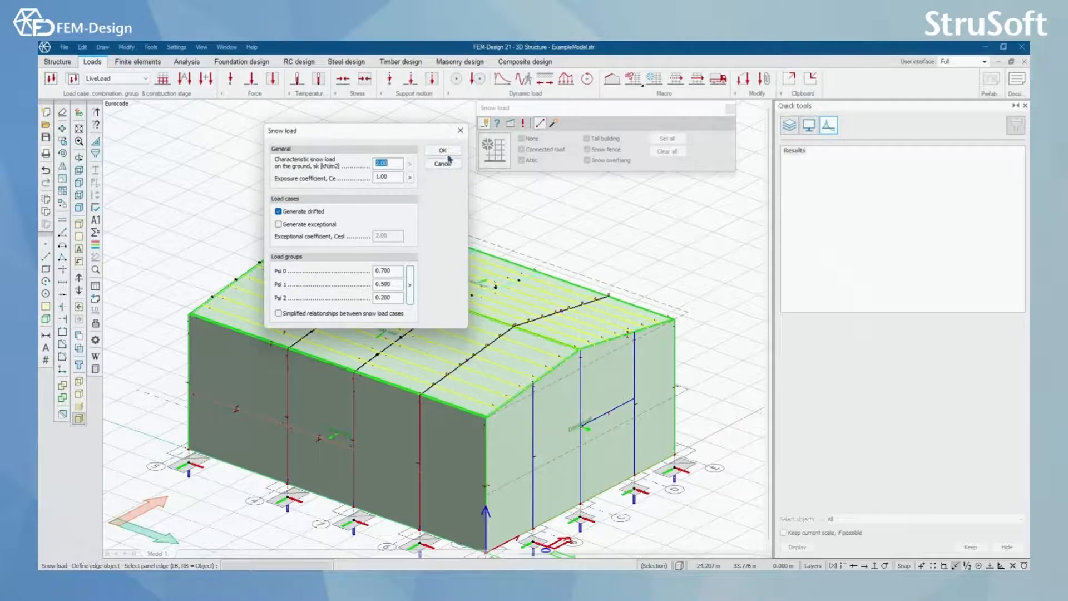
left_click(442, 150)
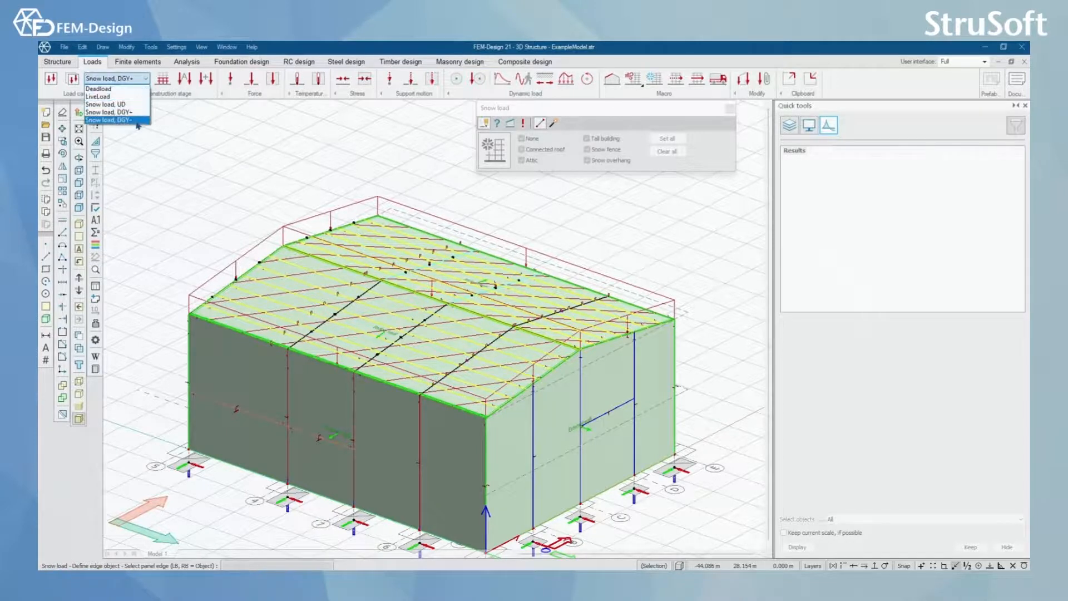
Display Snow load DGY- on the hall and review the UD, DGY+, DGY- cases in the Snow load group
left_click(115, 120)
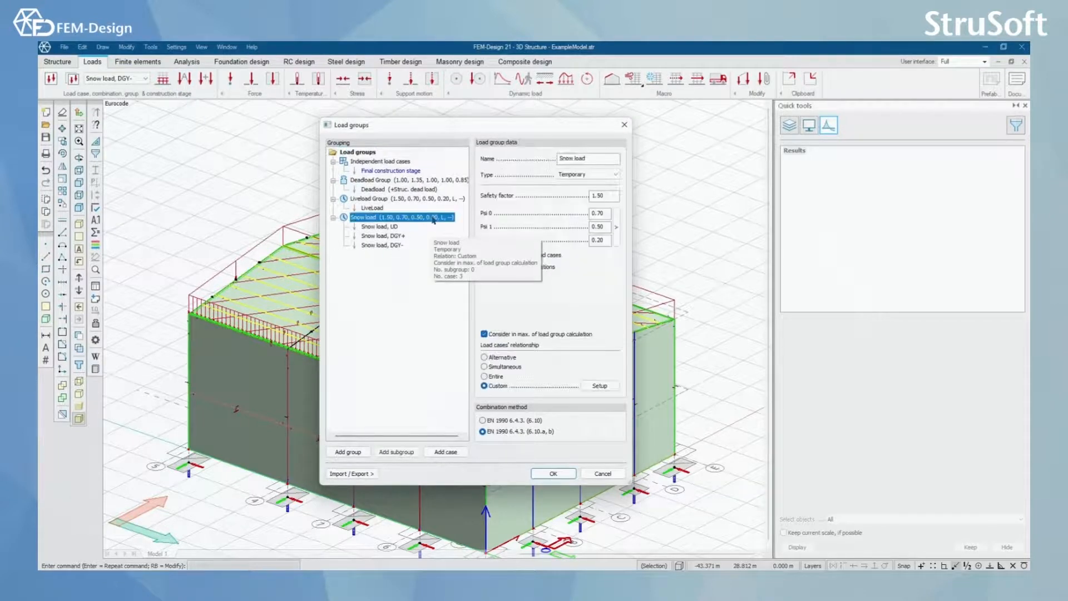
mouse_move(407, 231)
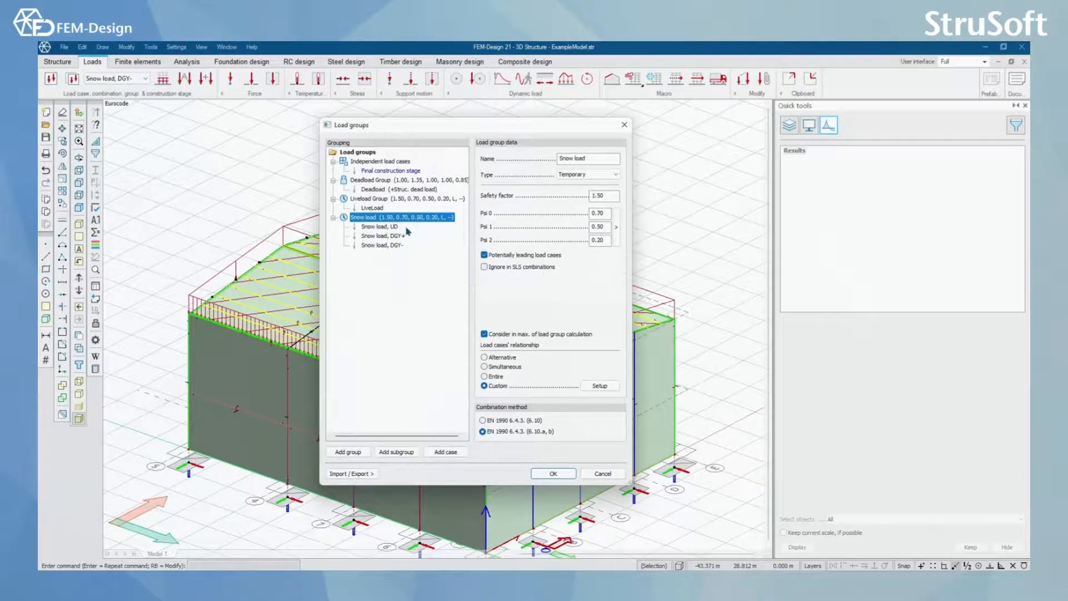
left_click(383, 235)
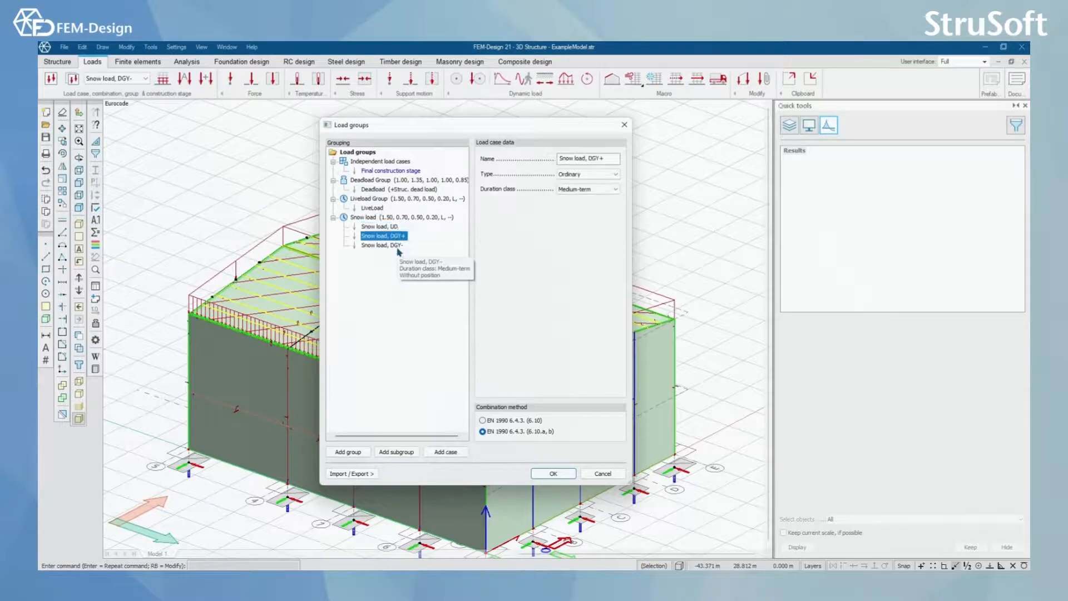
left_click(383, 245)
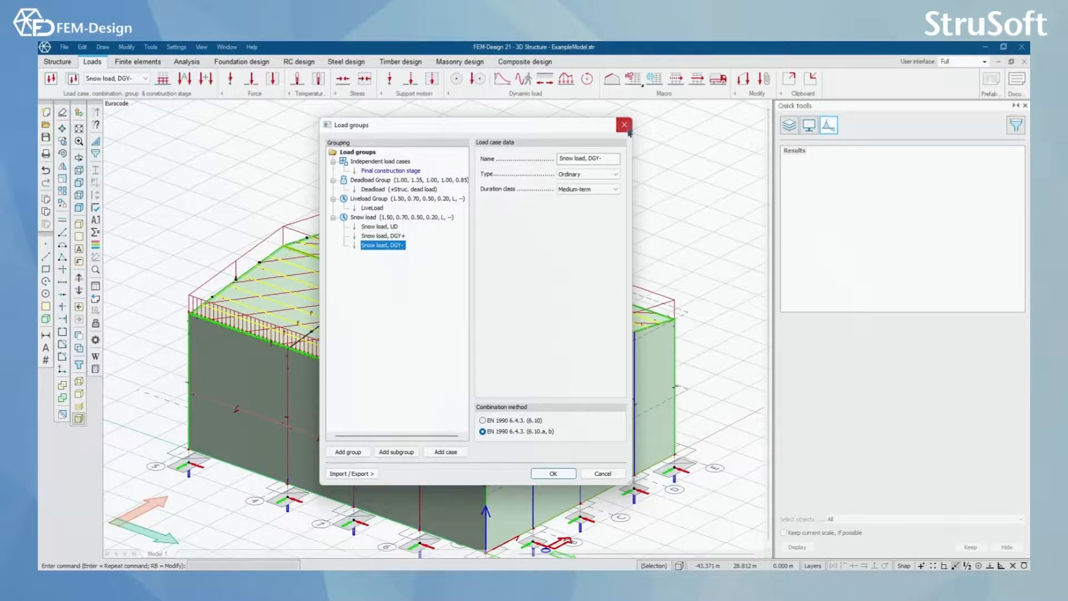
left_click(553, 473)
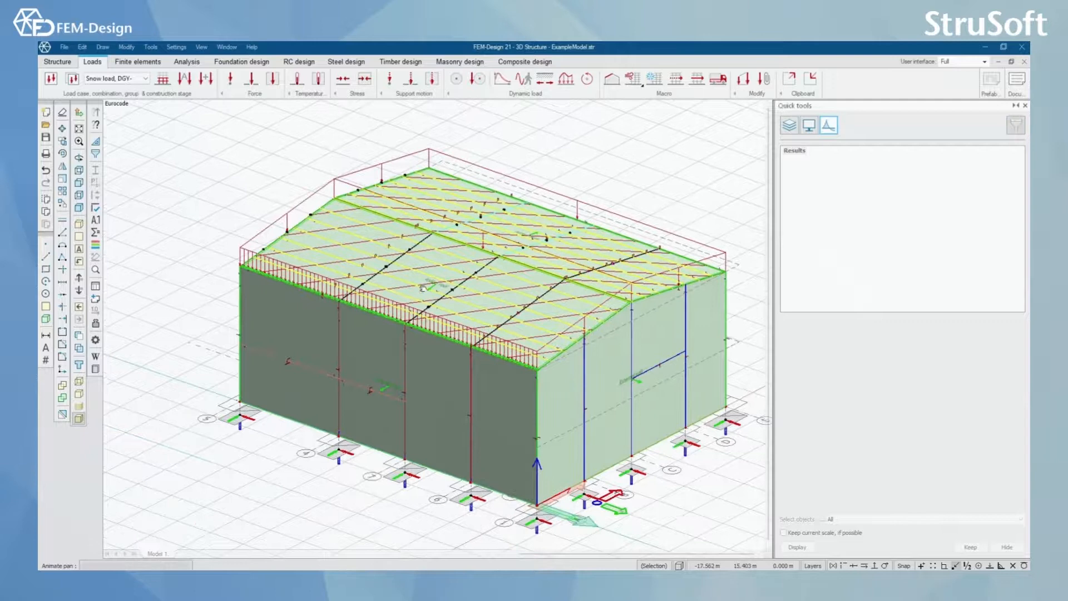